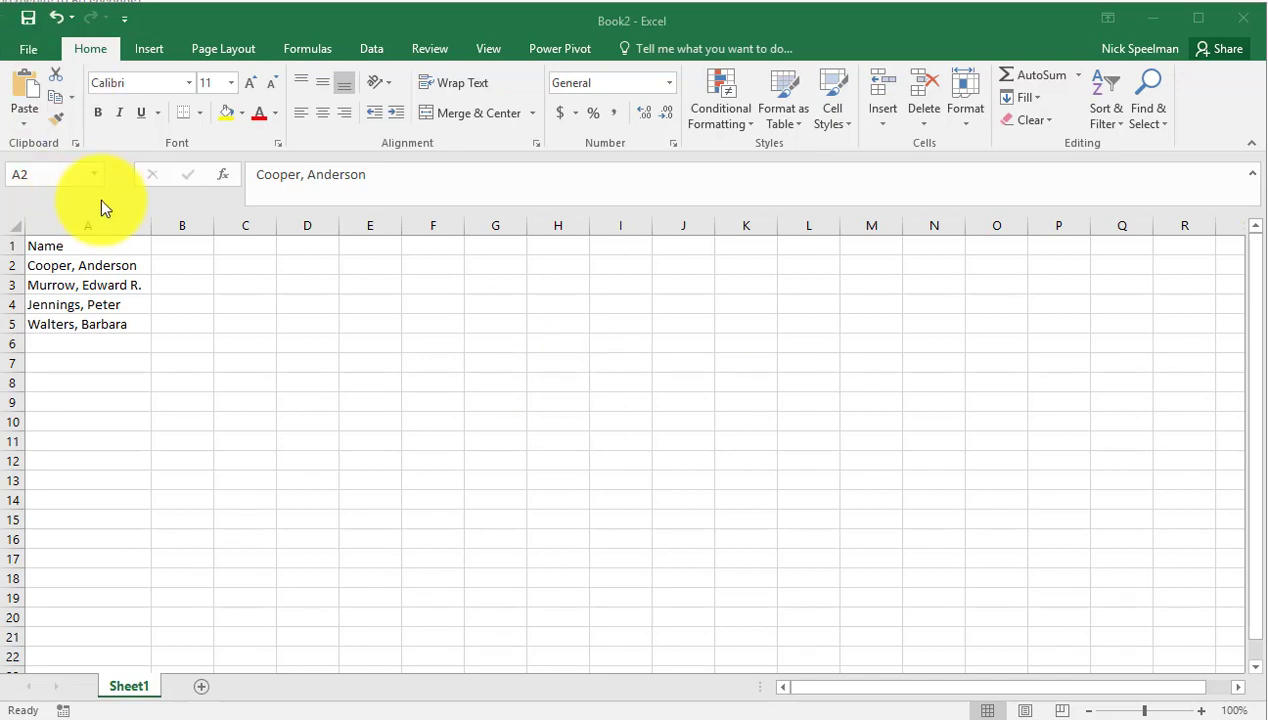
Select the whole names column A and switch to the Data ribbon.
{"action": "left_click", "coordinate": [88, 225]}
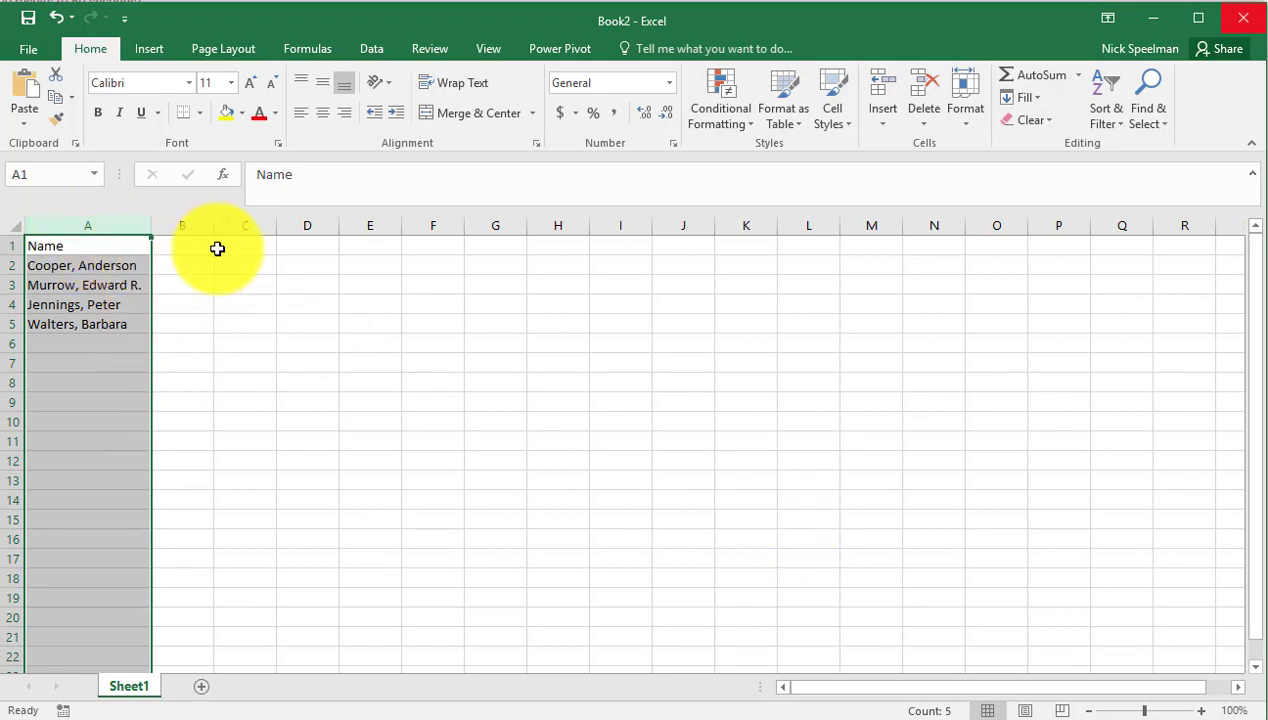
{"action": "left_click", "coordinate": [87, 225]}
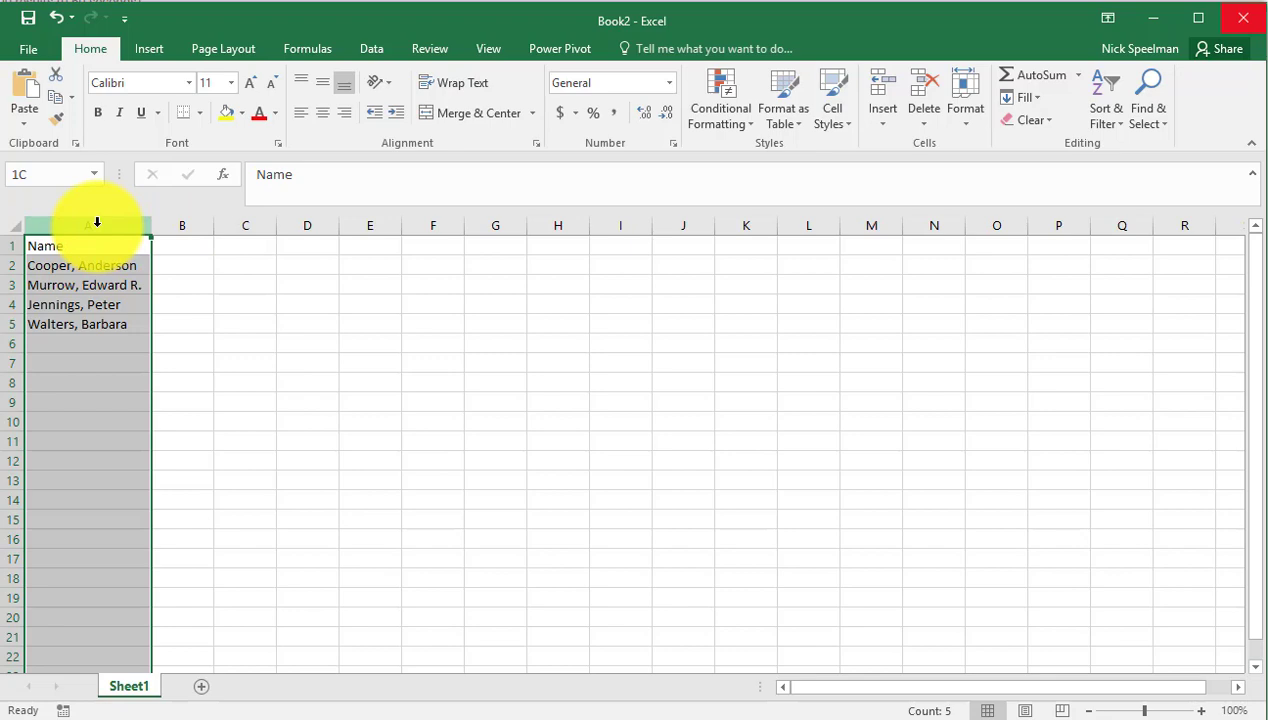
{"action": "left_click", "coordinate": [87, 245]}
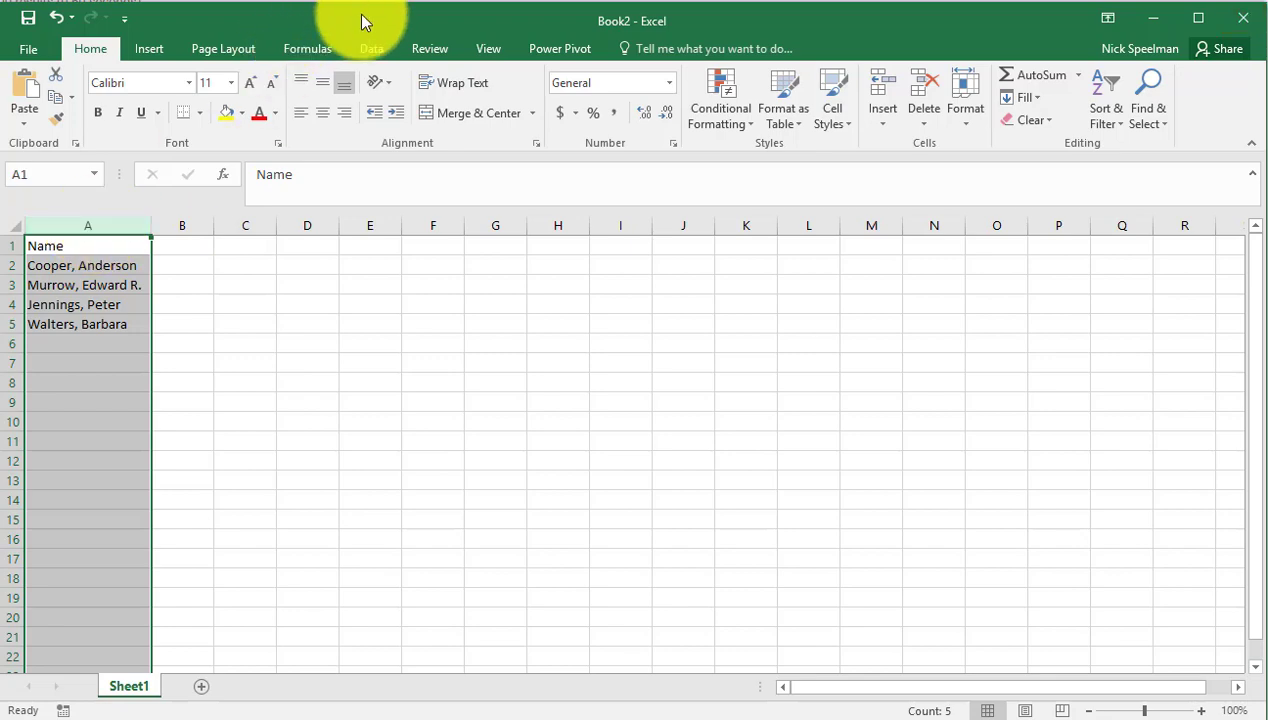
{"action": "left_click", "coordinate": [371, 48]}
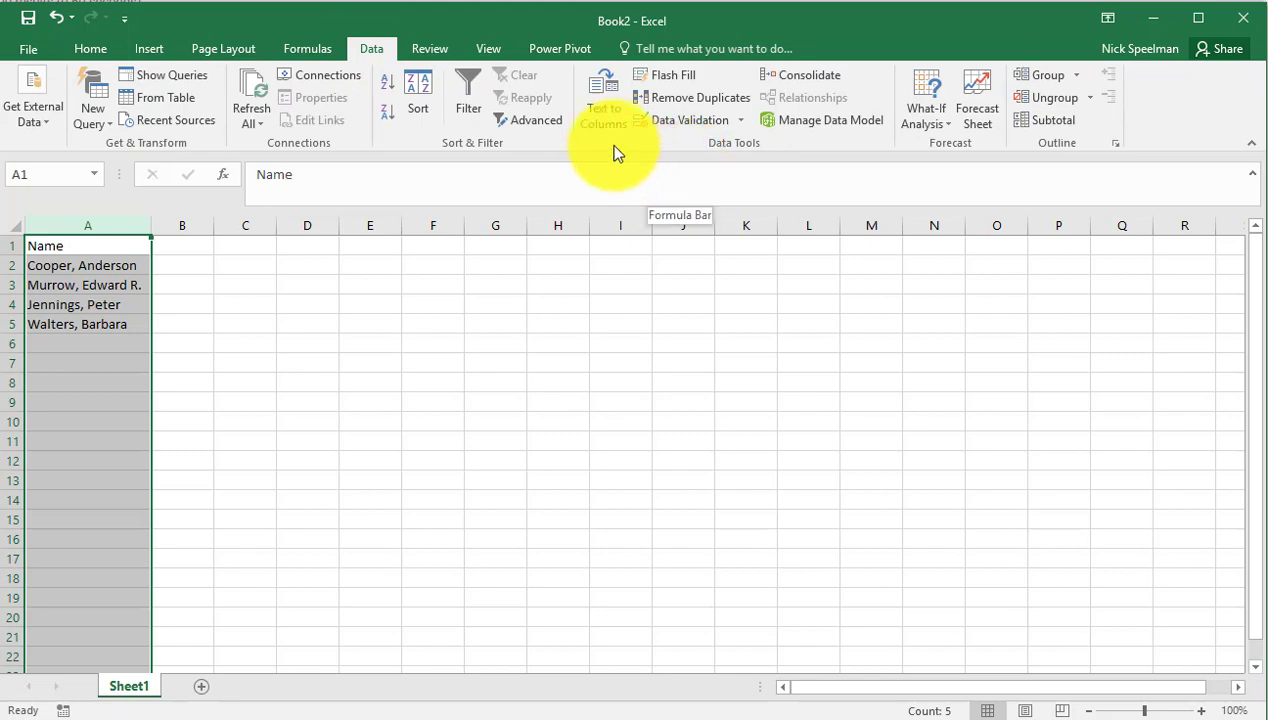
Start Text to Columns with the names treated as Delimited data.
{"action": "left_click", "coordinate": [603, 95]}
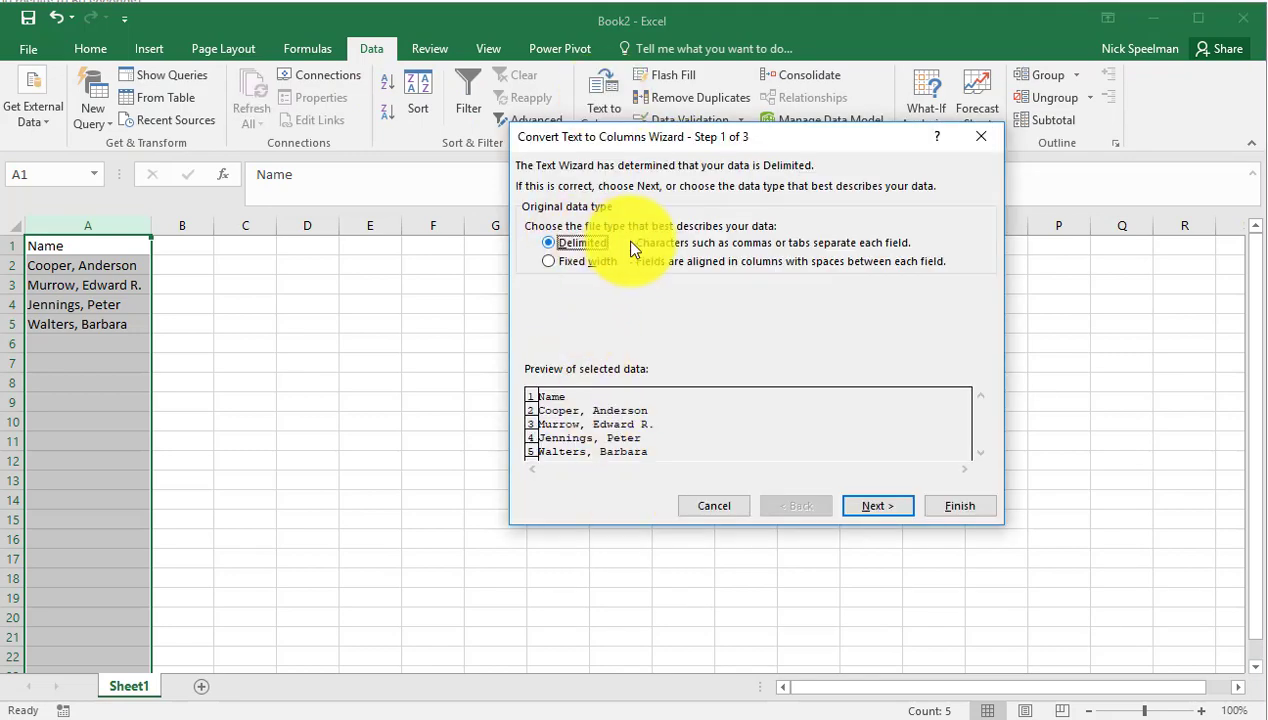
{"action": "mouse_move", "coordinate": [553, 275]}
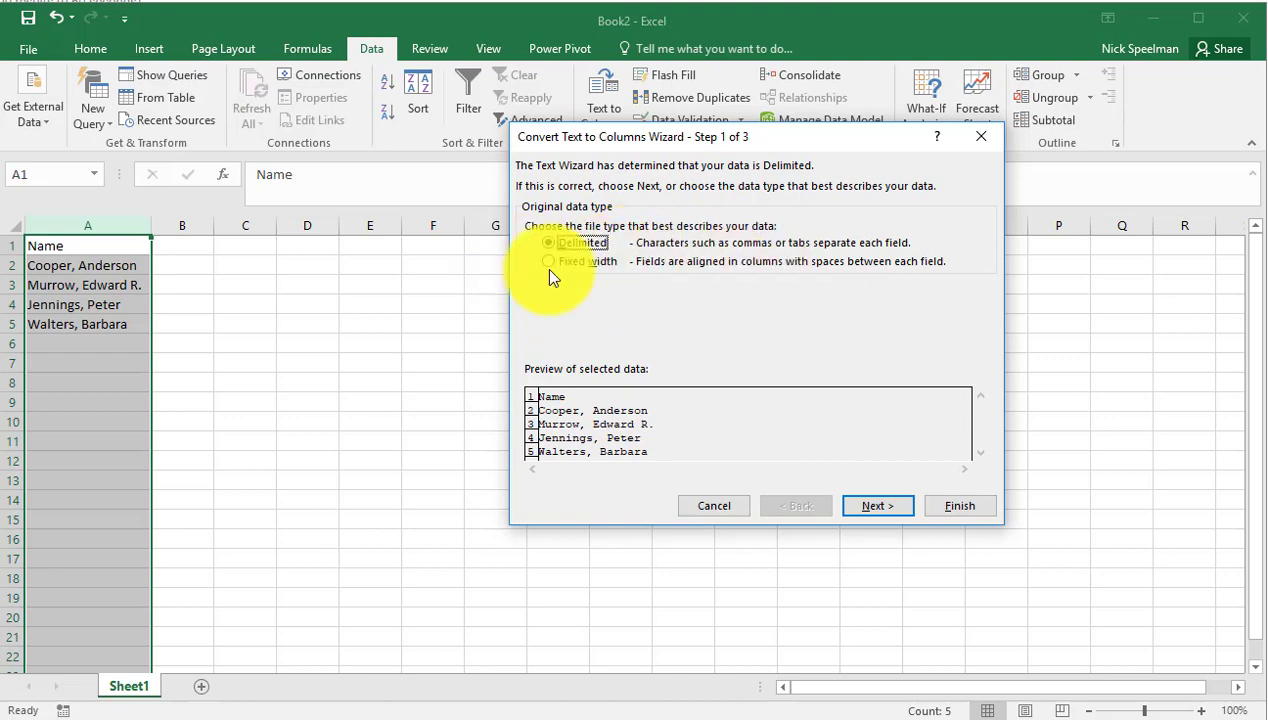
{"action": "mouse_move", "coordinate": [545, 248]}
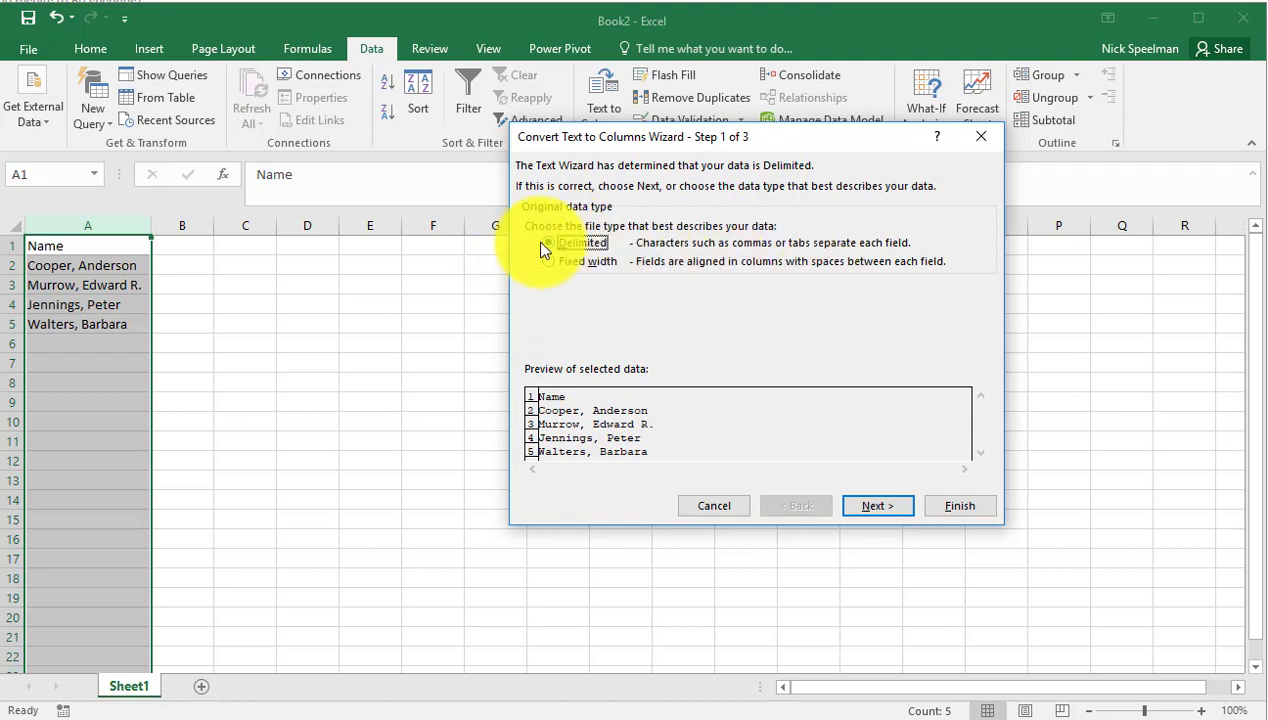
{"action": "mouse_move", "coordinate": [878, 505]}
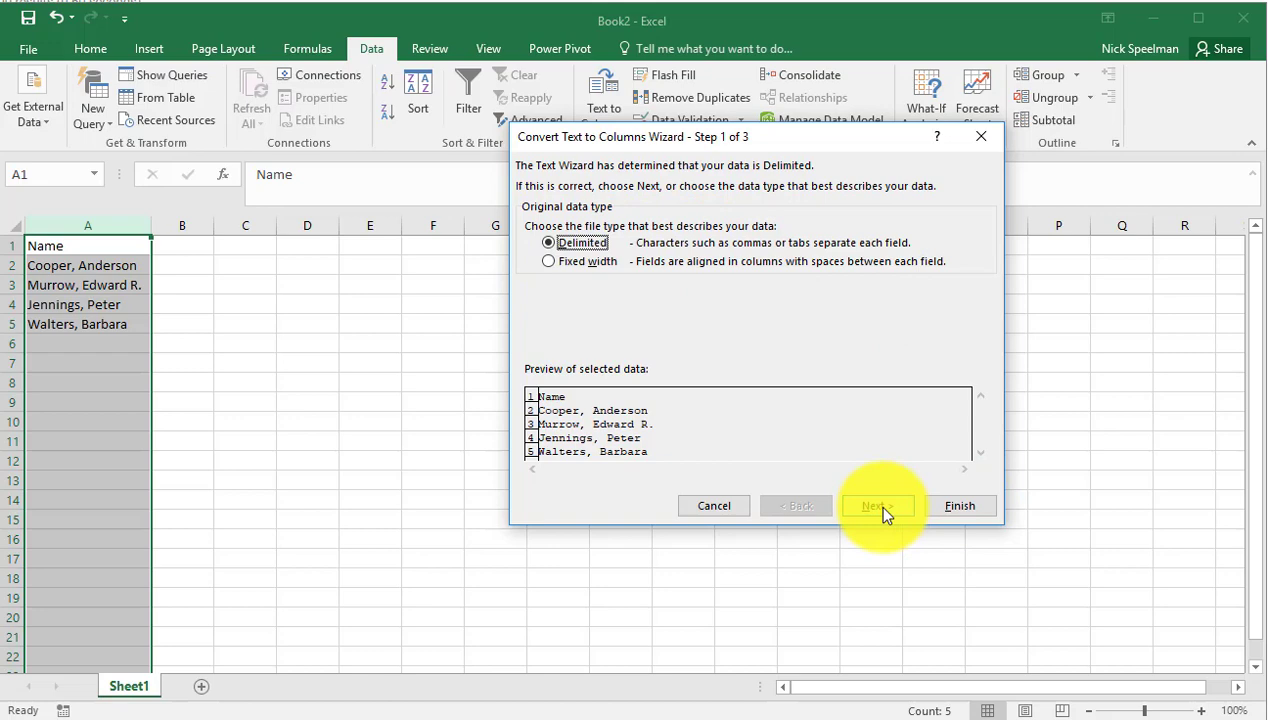
{"action": "left_click", "coordinate": [877, 505]}
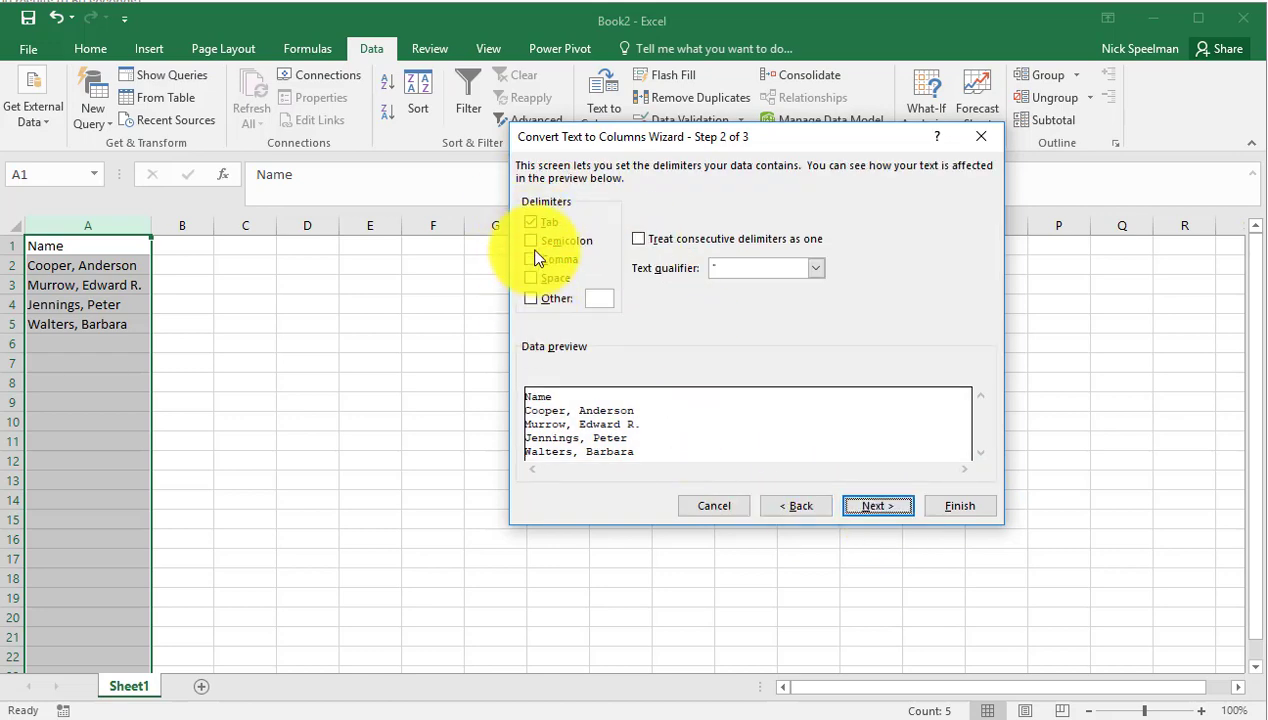
Split the names at the Comma delimiter, leaving last names in A and first names in B.
{"action": "left_click", "coordinate": [531, 259]}
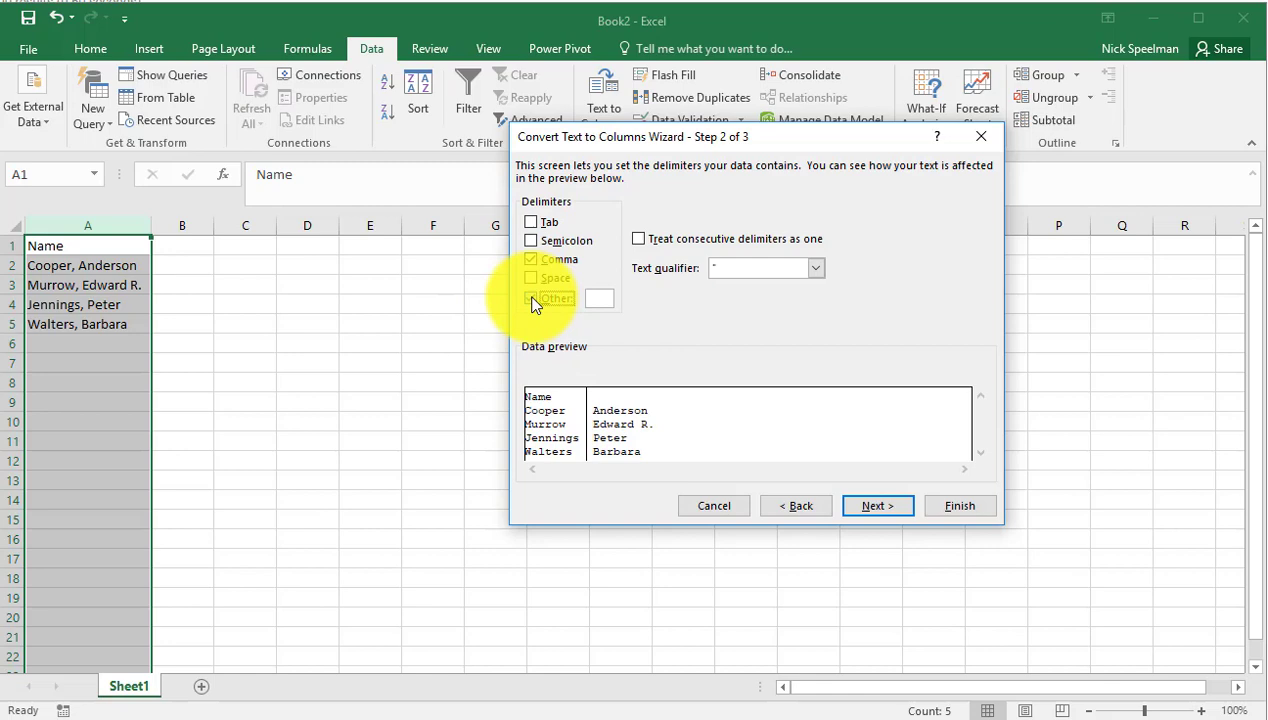
{"action": "mouse_move", "coordinate": [612, 332]}
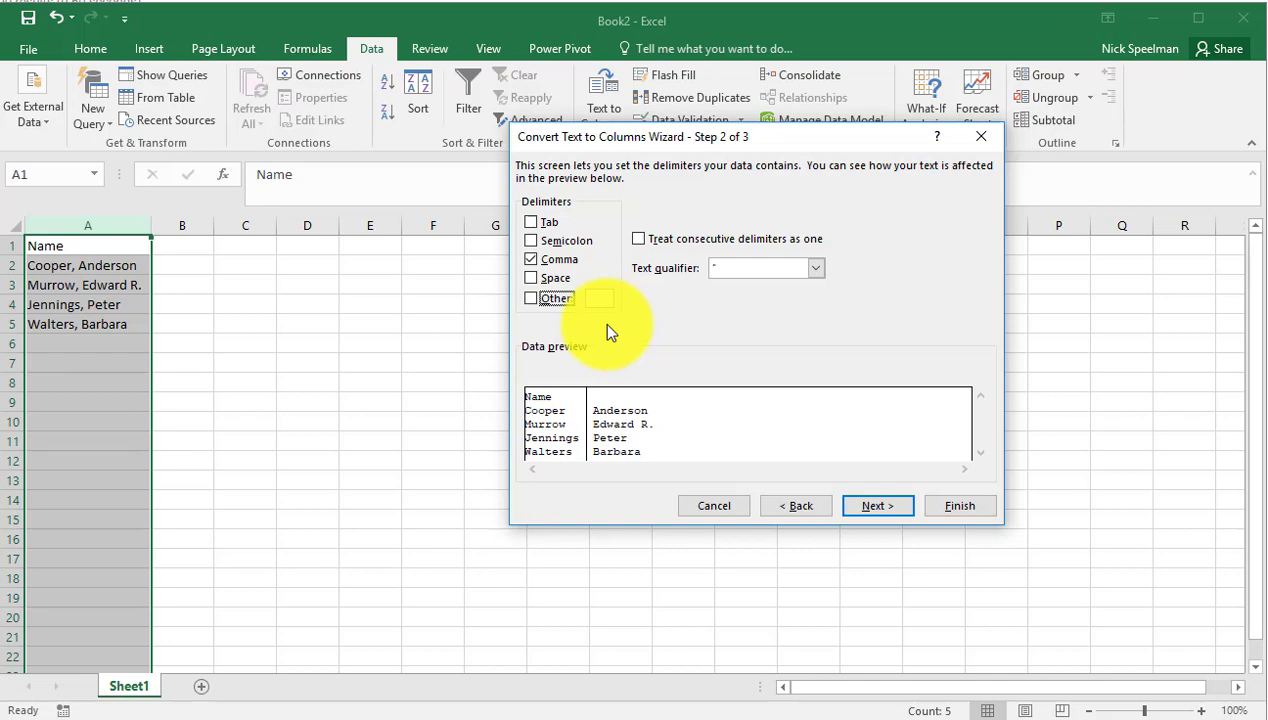
{"action": "mouse_move", "coordinate": [643, 328]}
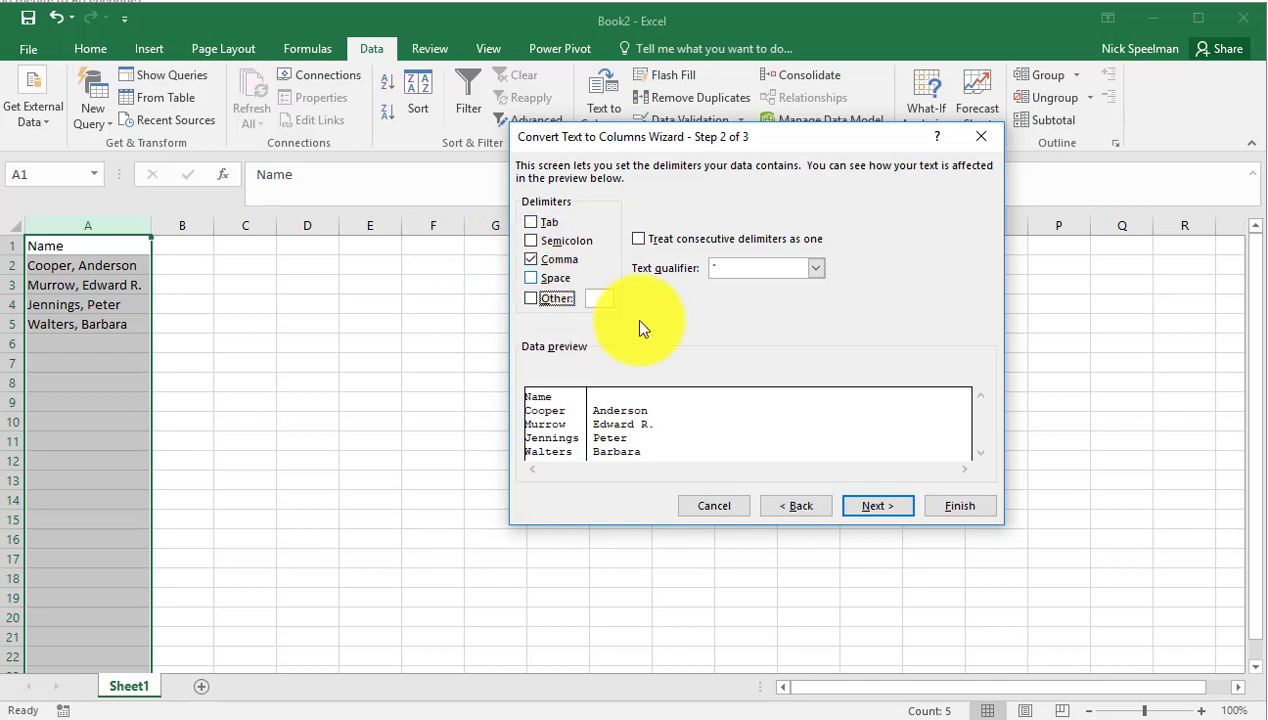
{"action": "mouse_move", "coordinate": [640, 408]}
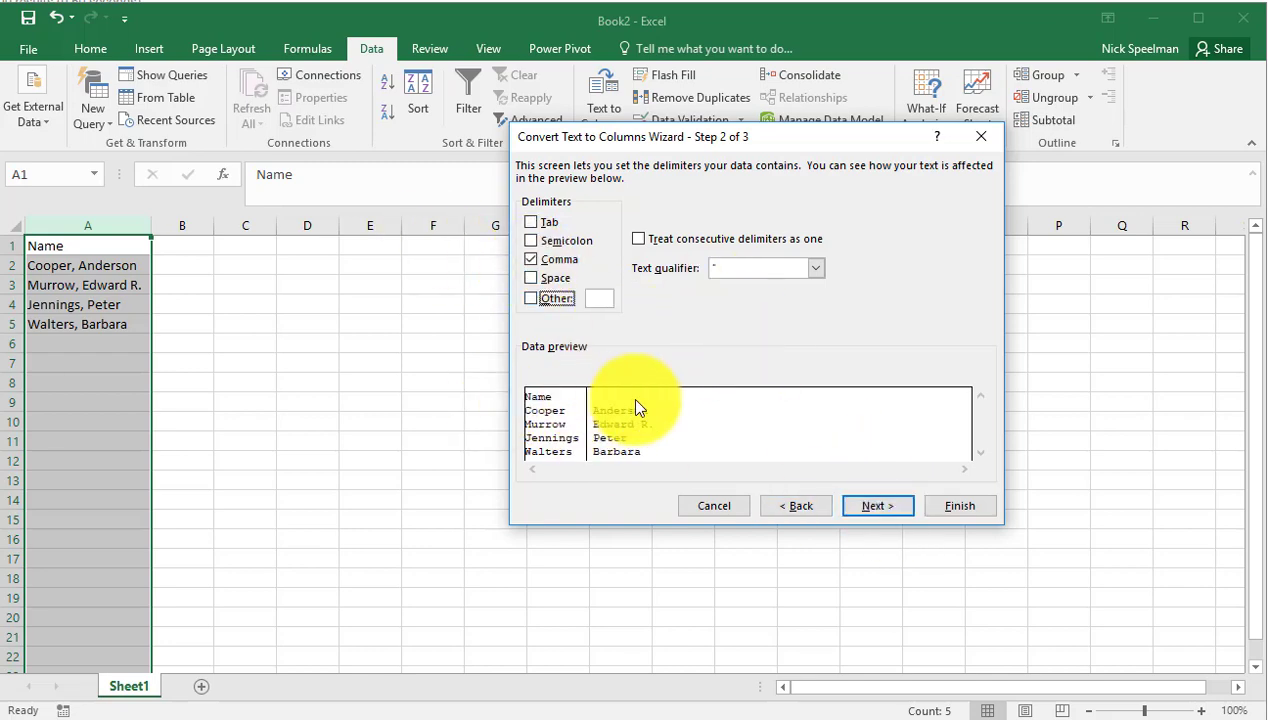
{"action": "left_click", "coordinate": [877, 505]}
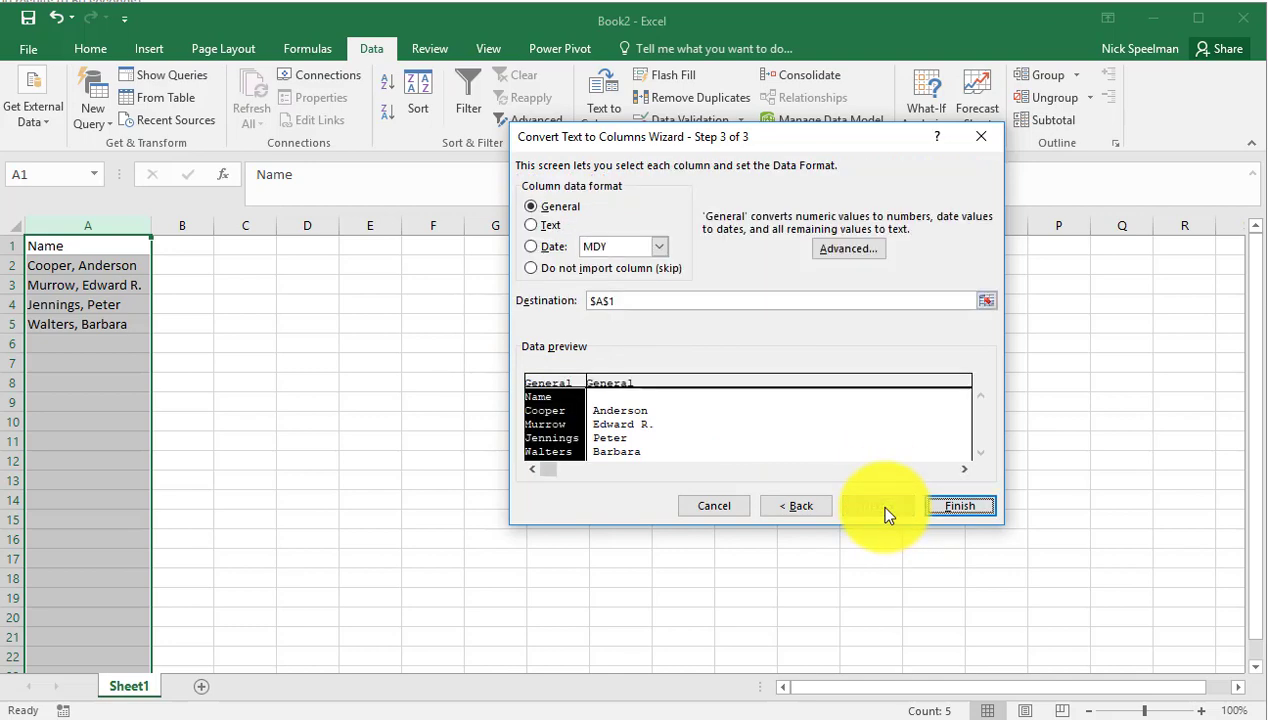
{"action": "left_click", "coordinate": [959, 505]}
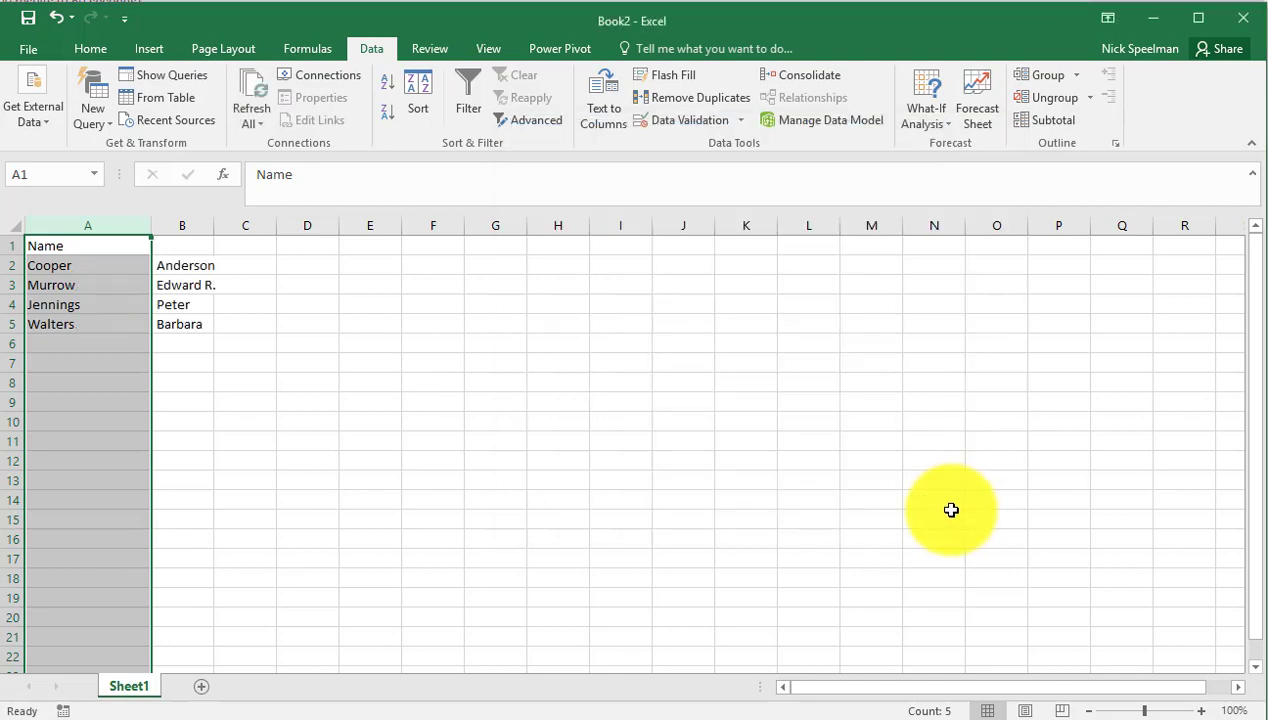
{"action": "mouse_move", "coordinate": [181, 271]}
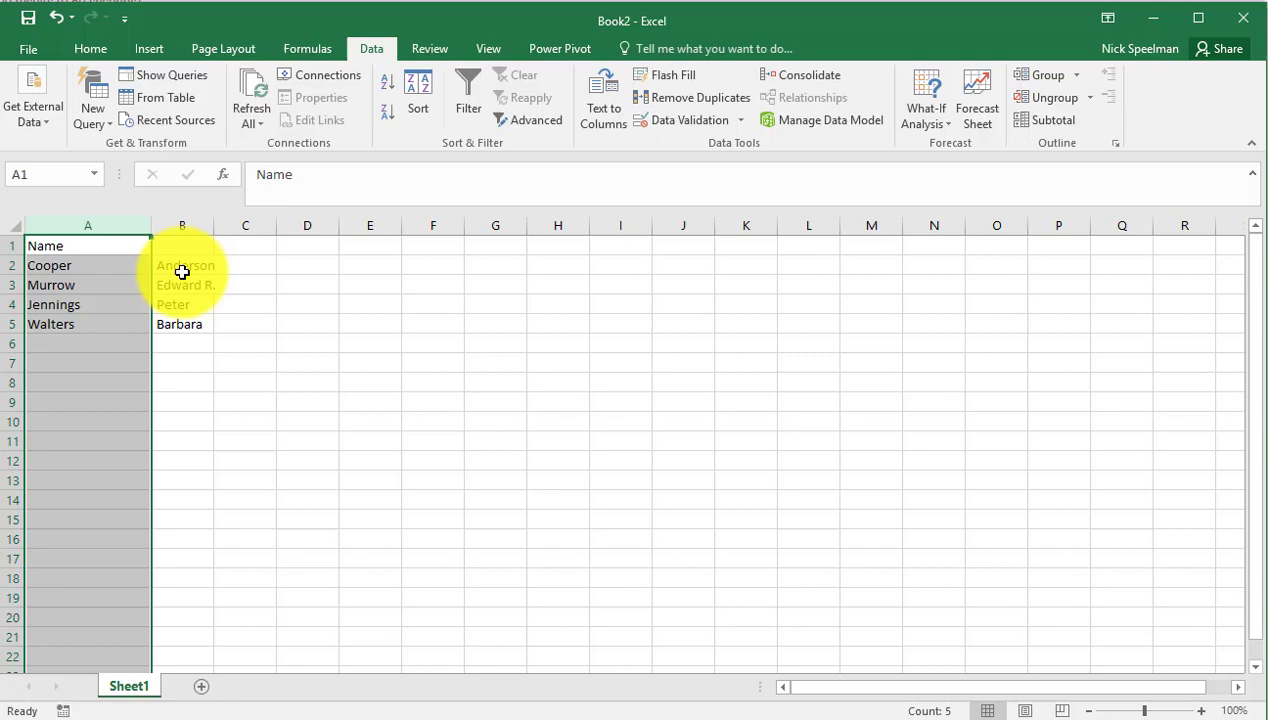
Enter =TRIM(B2) in C2 to clean the first name, then reselect C2.
{"action": "left_click", "coordinate": [245, 265]}
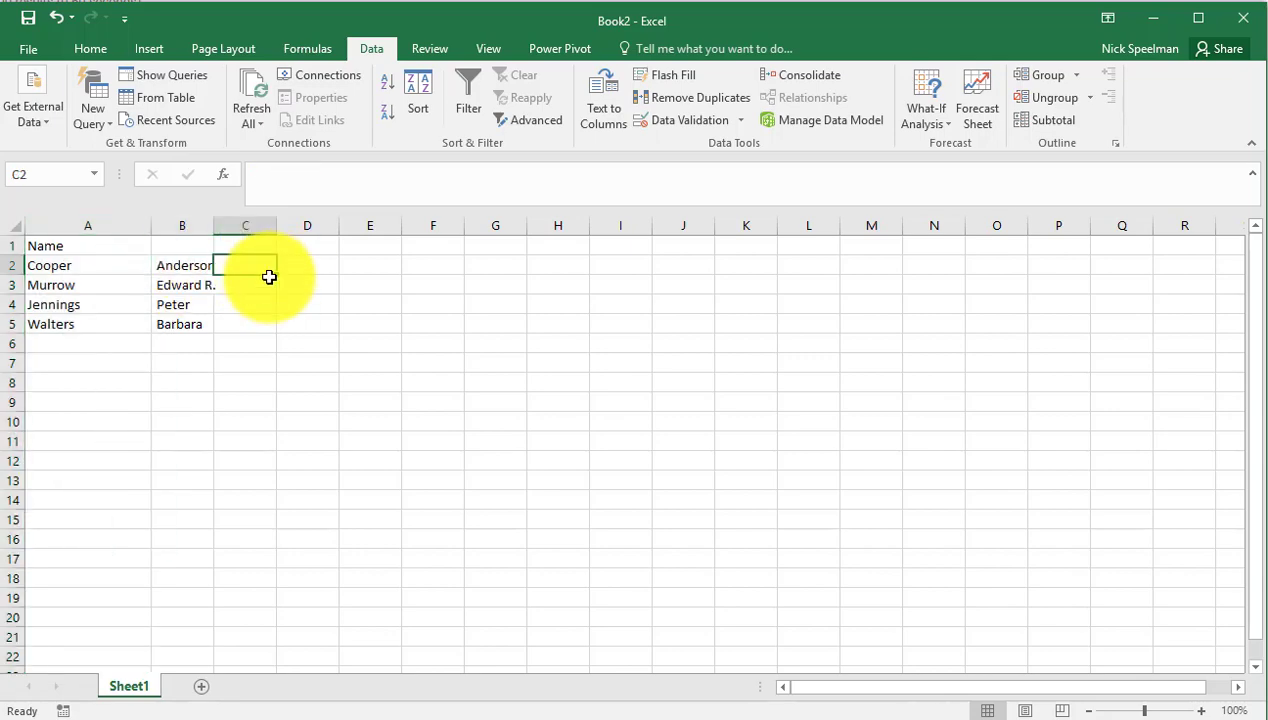
{"action": "left_click", "coordinate": [245, 265]}
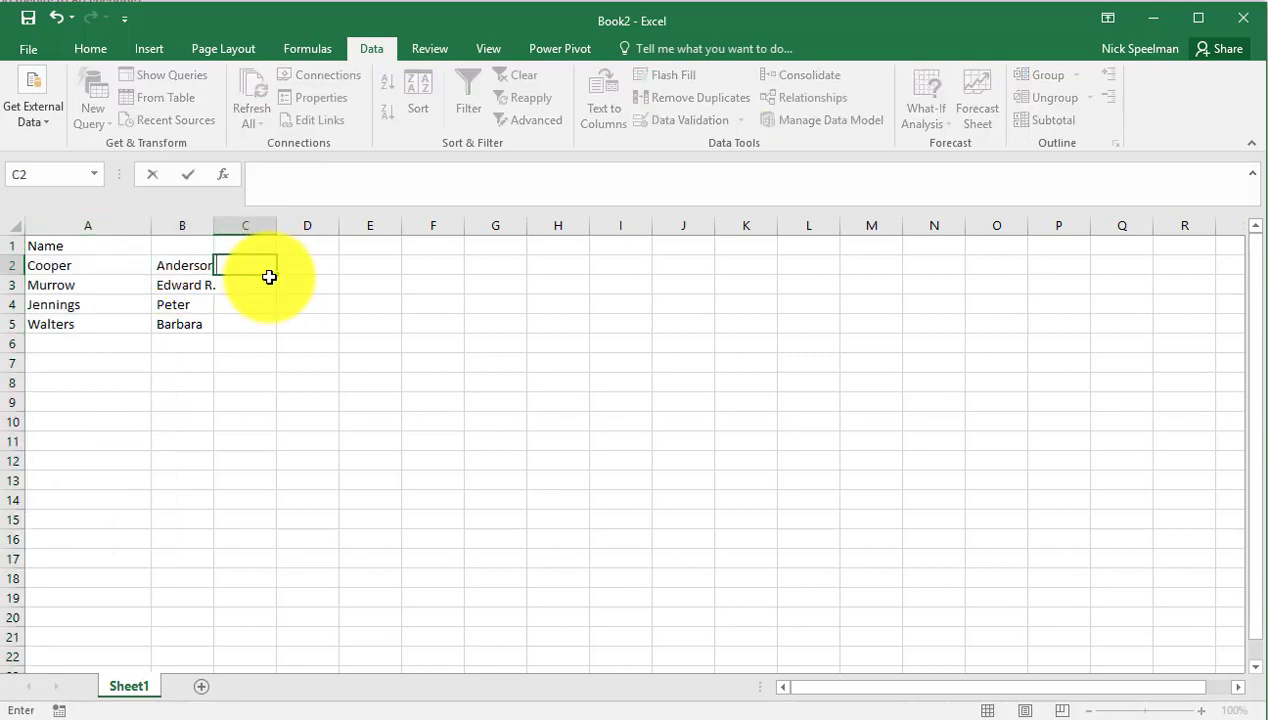
{"action": "type", "text": "=trim"}
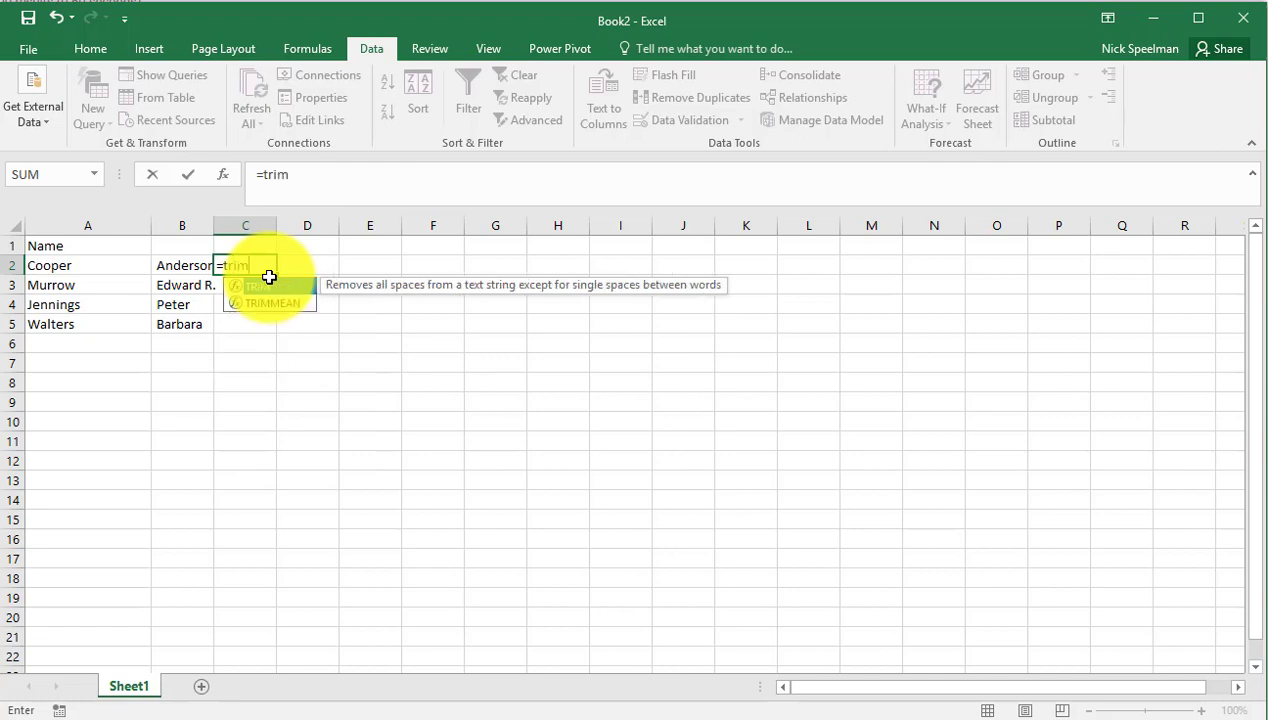
{"action": "type", "text": "(b2"}
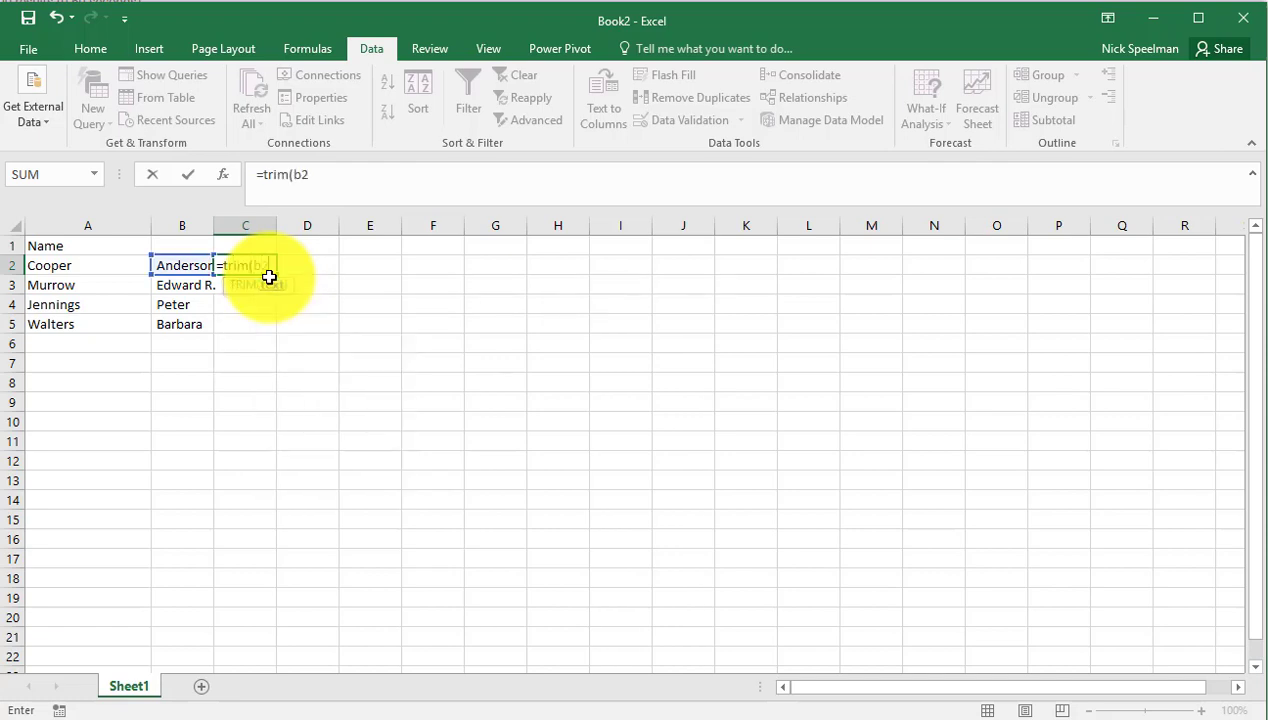
{"action": "key", "text": "Return"}
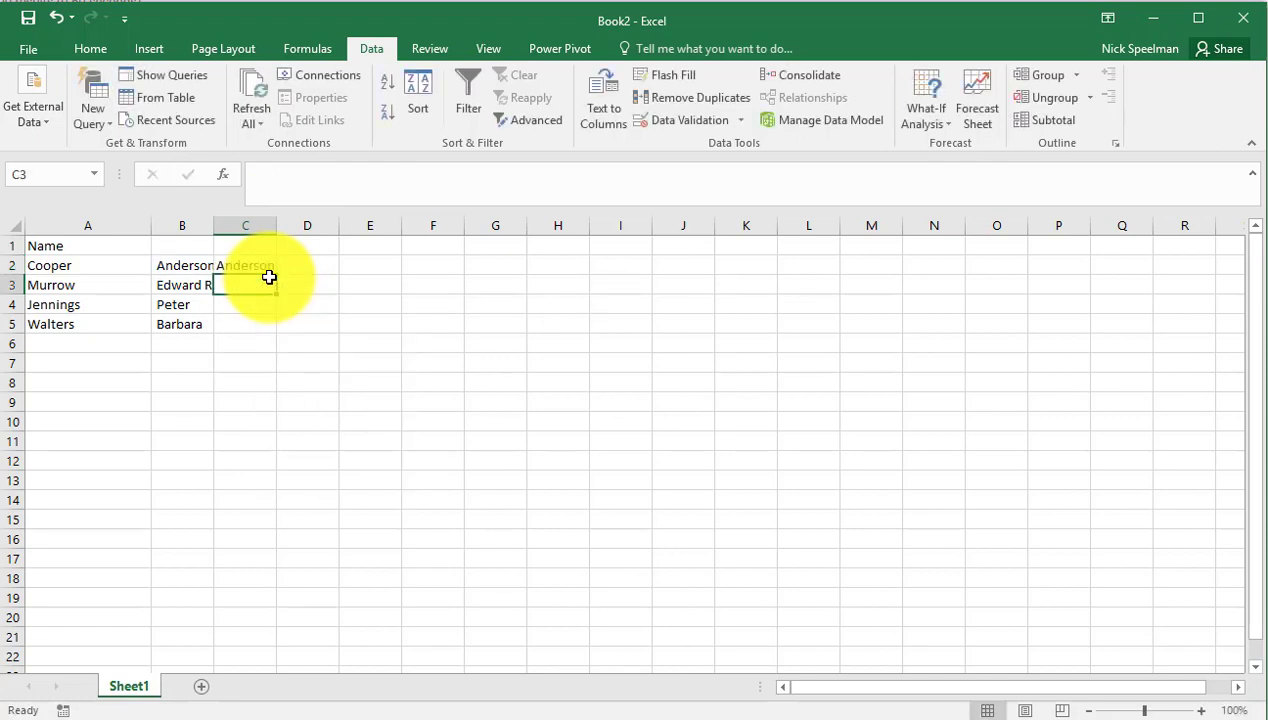
{"action": "left_click", "coordinate": [245, 265]}
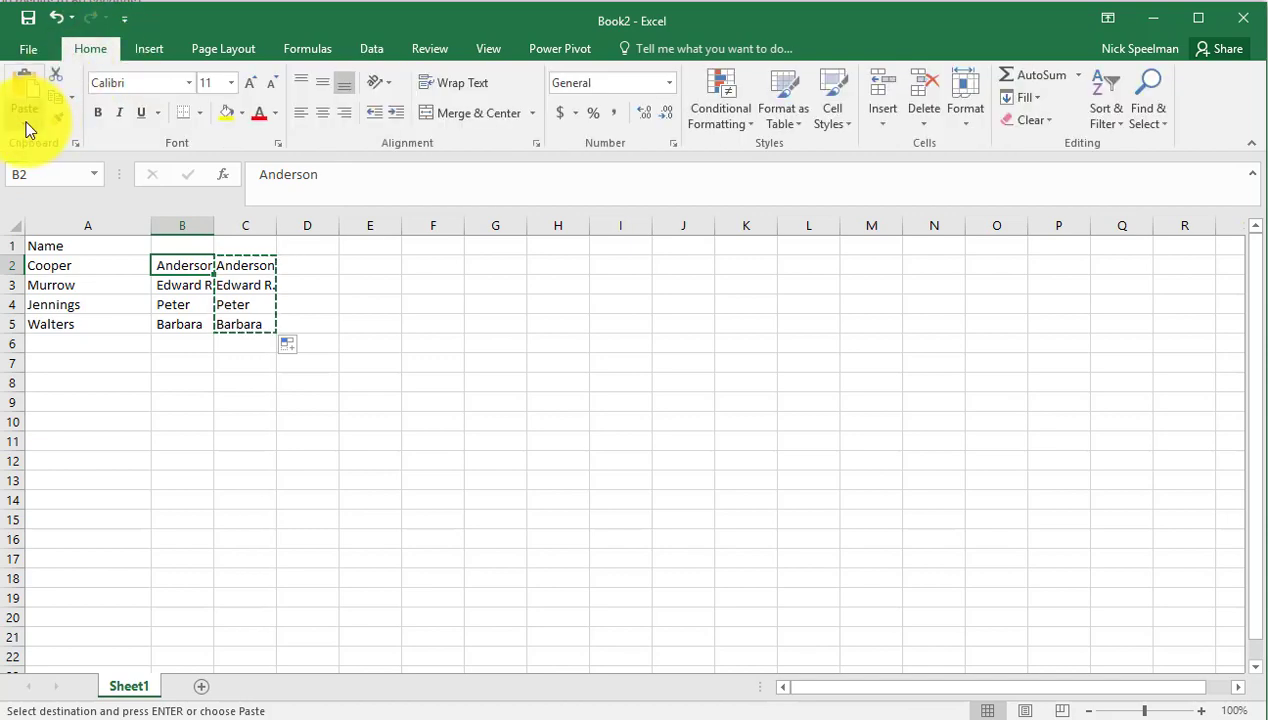
Paste the trimmed first names back over column B.
{"action": "left_click", "coordinate": [24, 95]}
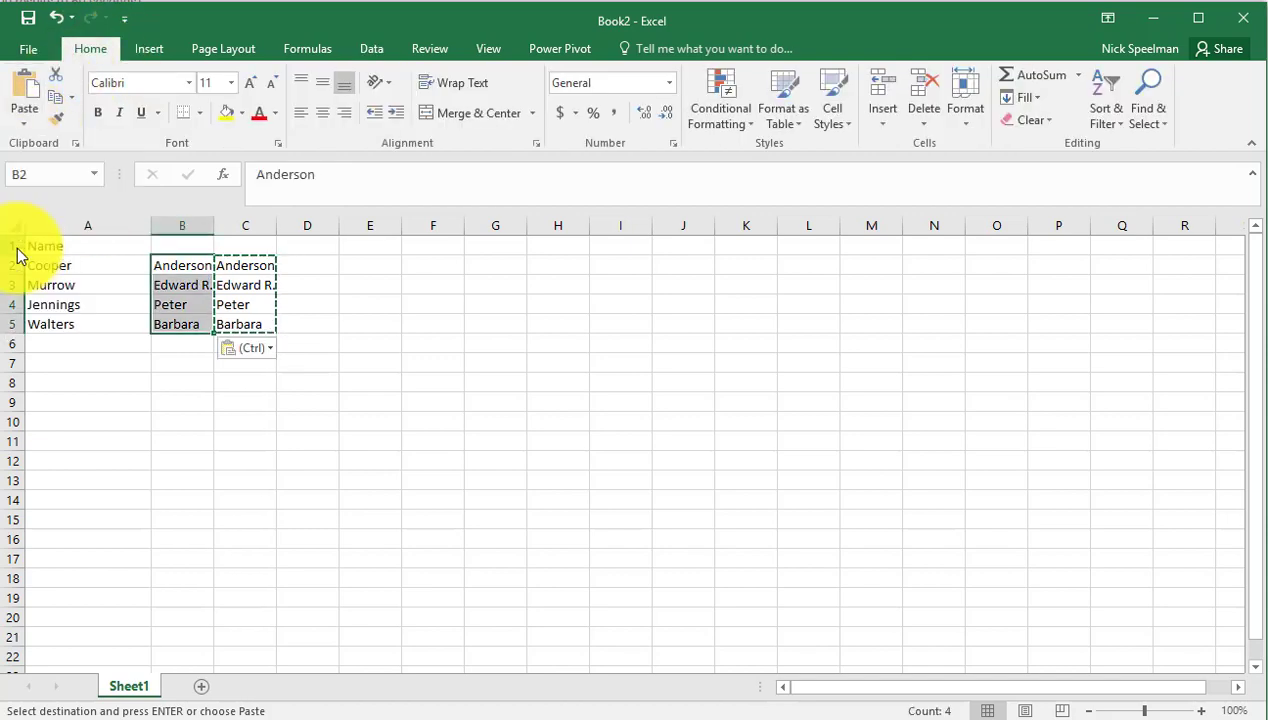
{"action": "right_click", "coordinate": [245, 225]}
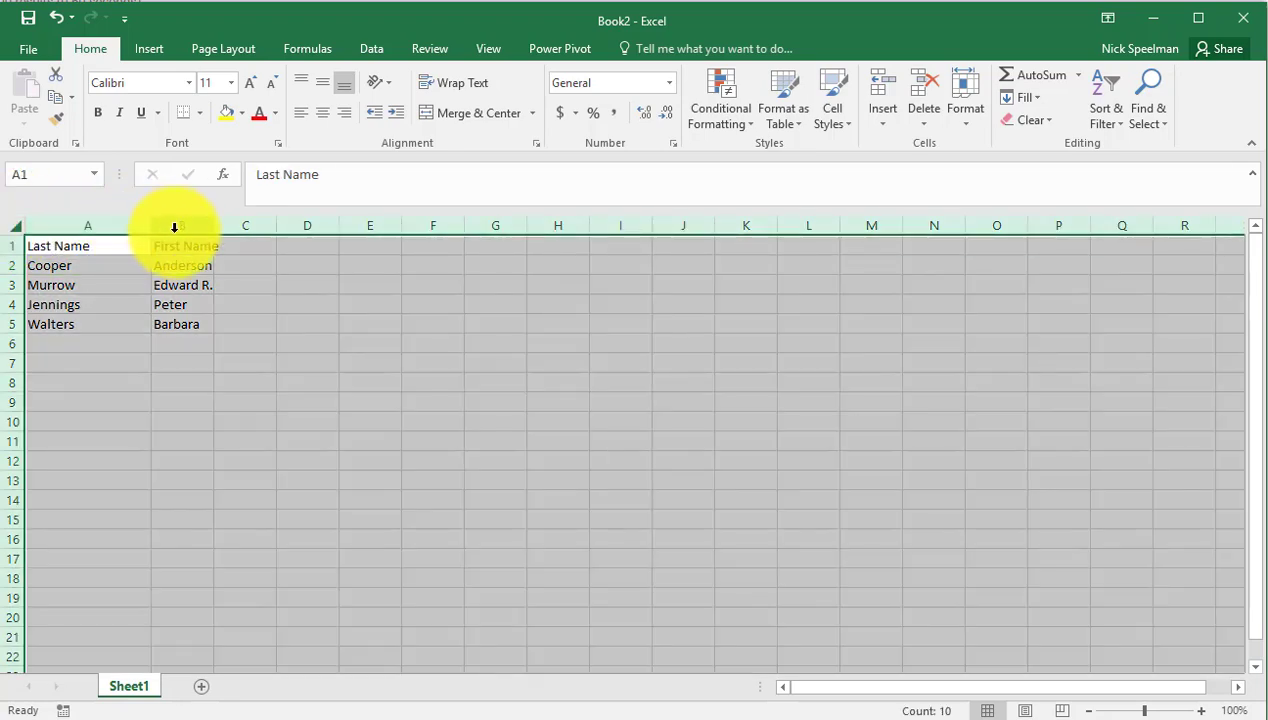
Autofit the Last Name and First Name columns and deselect the finished table.
{"action": "left_click_drag", "start_coordinate": [211, 224], "coordinate": [270, 224]}
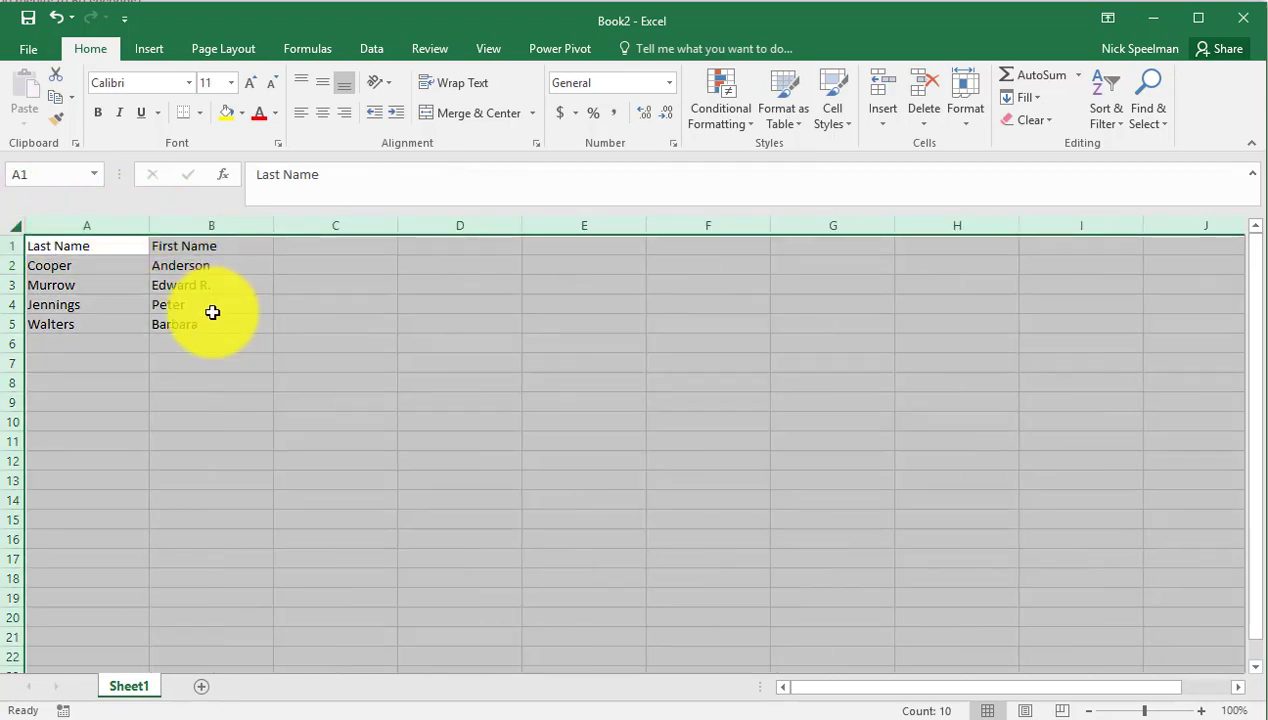
{"action": "left_click", "coordinate": [211, 304]}
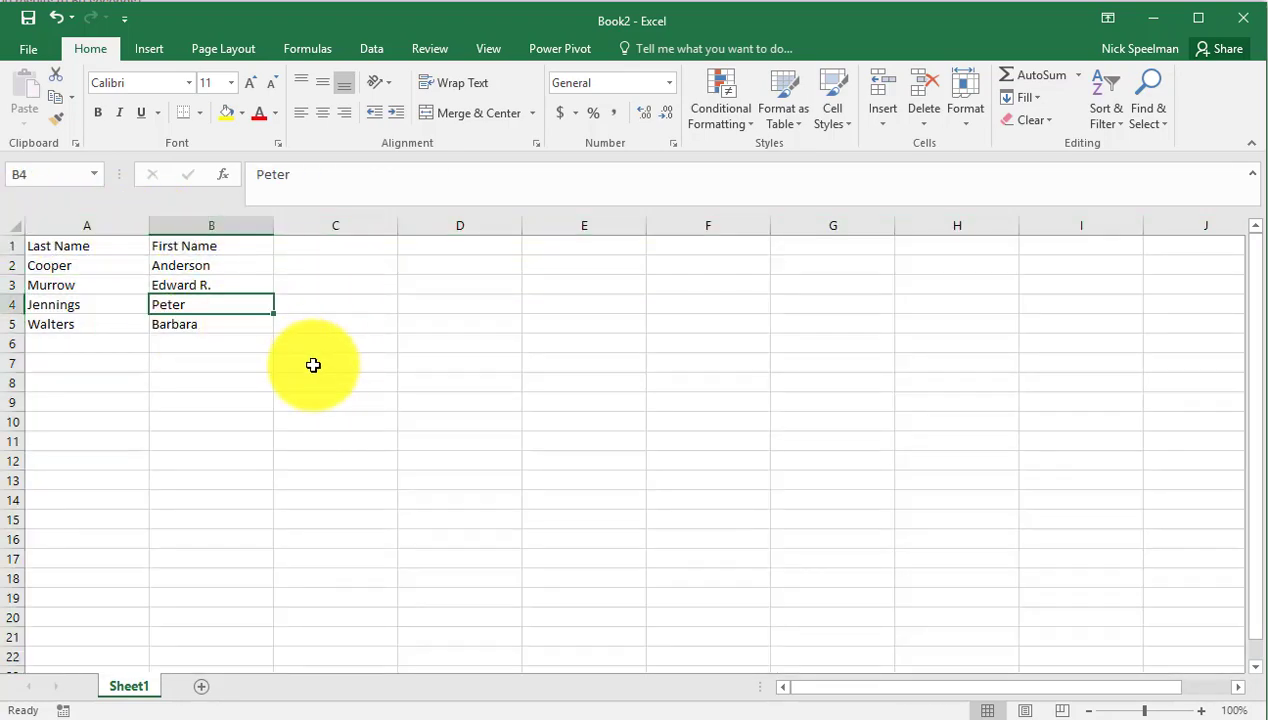